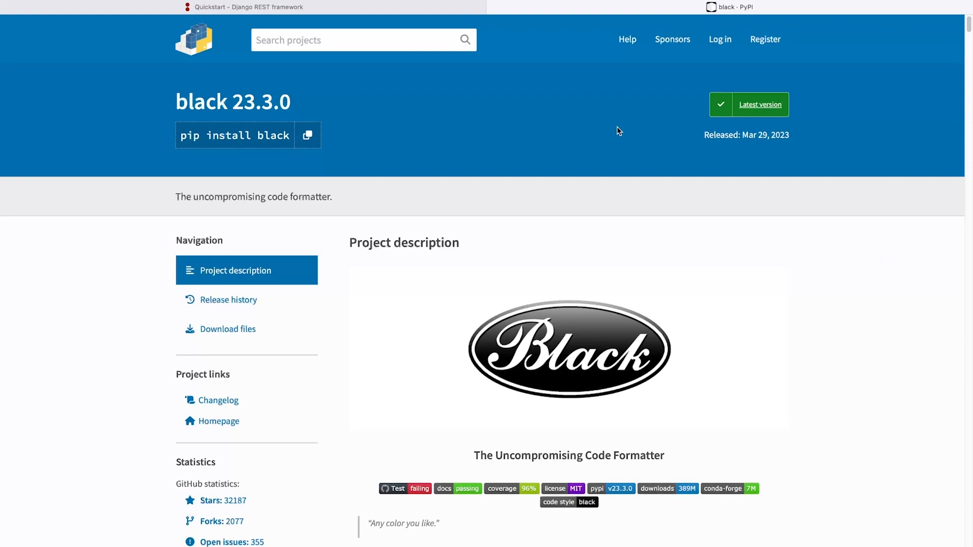
{"action": "mouse_move", "coordinate": [586, 140]}
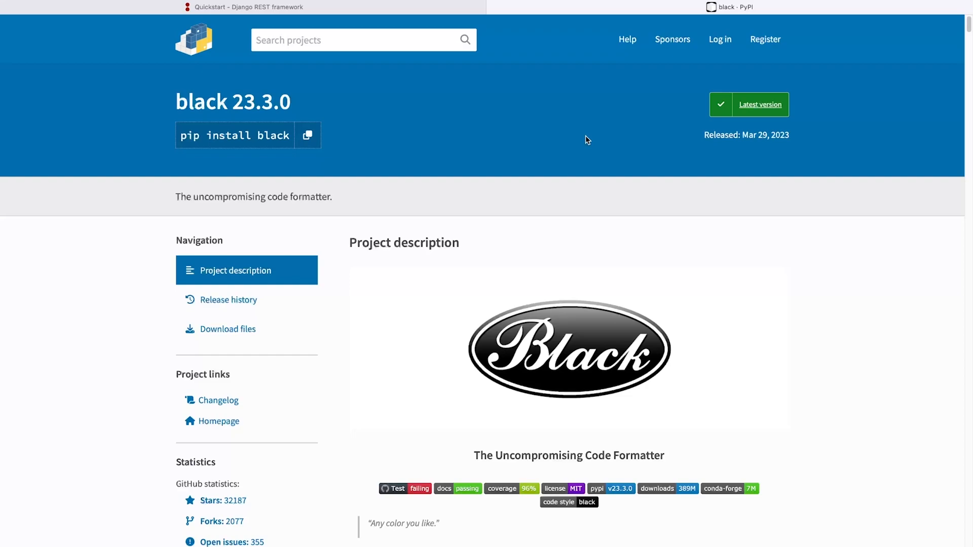
{"action": "mouse_move", "coordinate": [500, 163]}
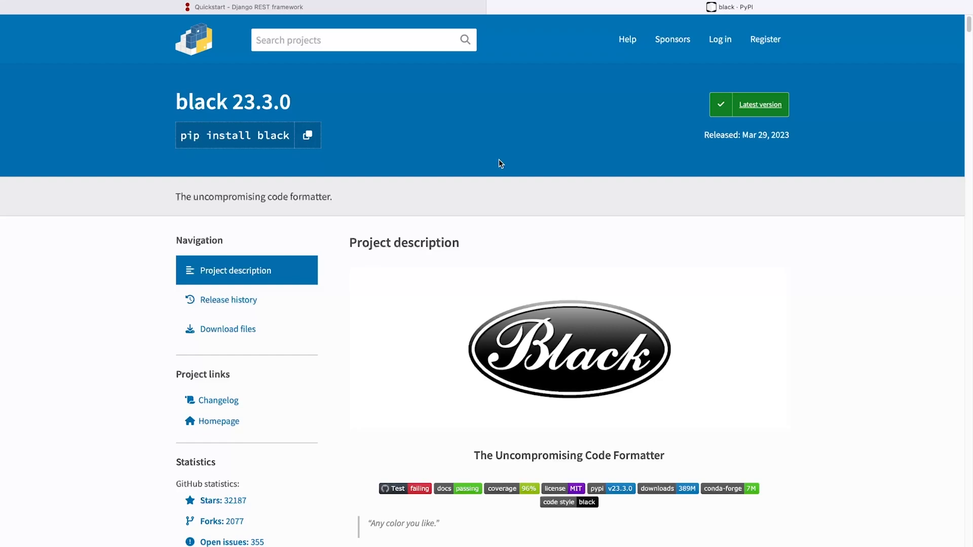
{"action": "mouse_move", "coordinate": [397, 158]}
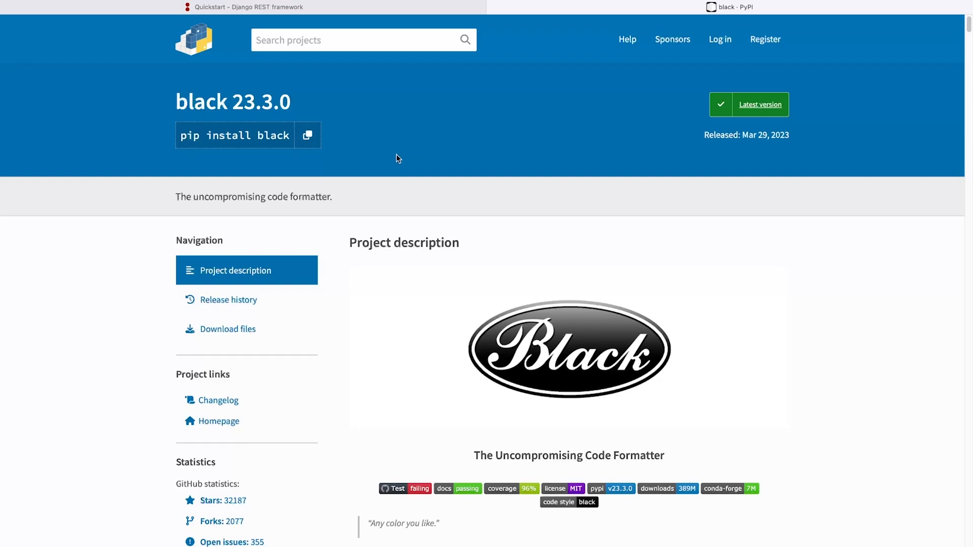
Switch to the djchat project in VS Code and enter 'pip install black' in the terminal.
{"action": "left_click", "coordinate": [307, 135]}
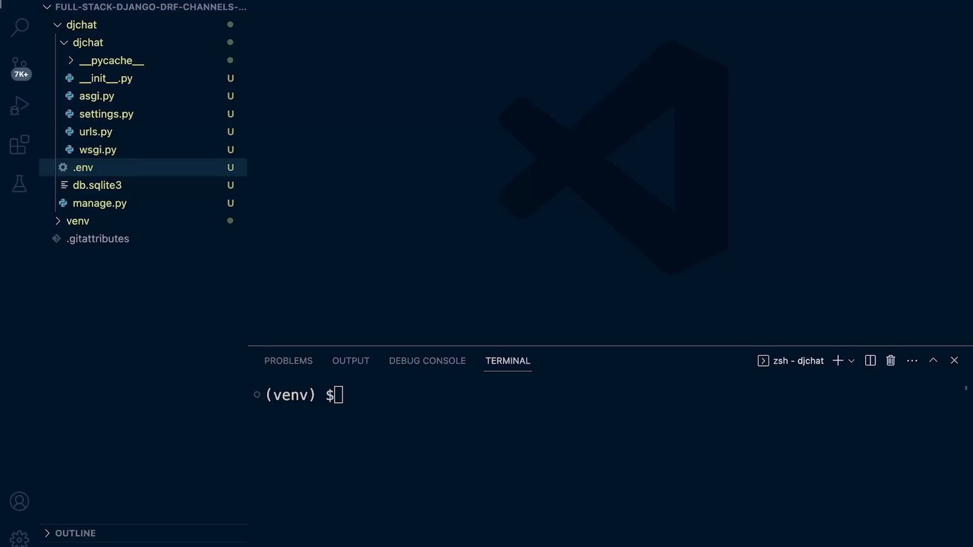
{"action": "type", "text": "pip install black"}
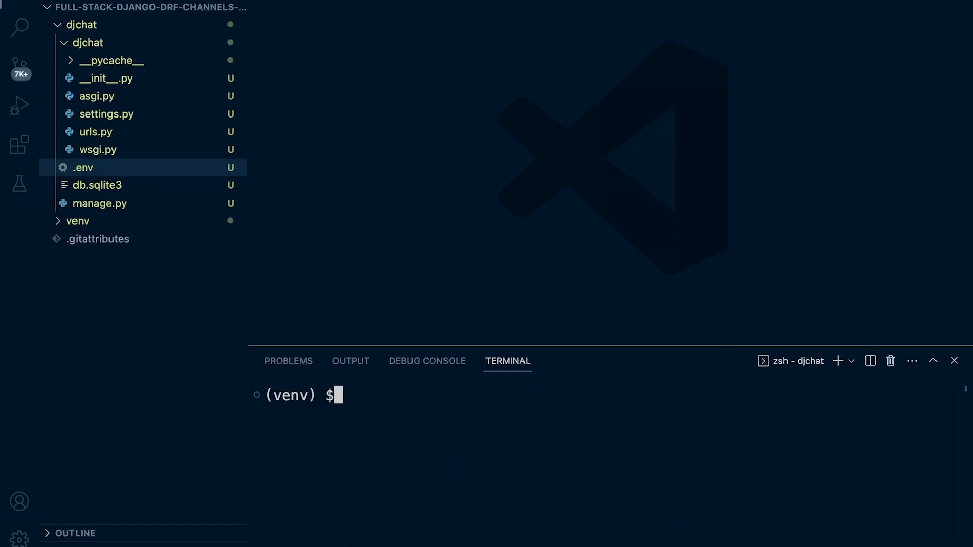
Collapse djchat and create an empty .vscode folder at the project root.
{"action": "left_click", "coordinate": [81, 24]}
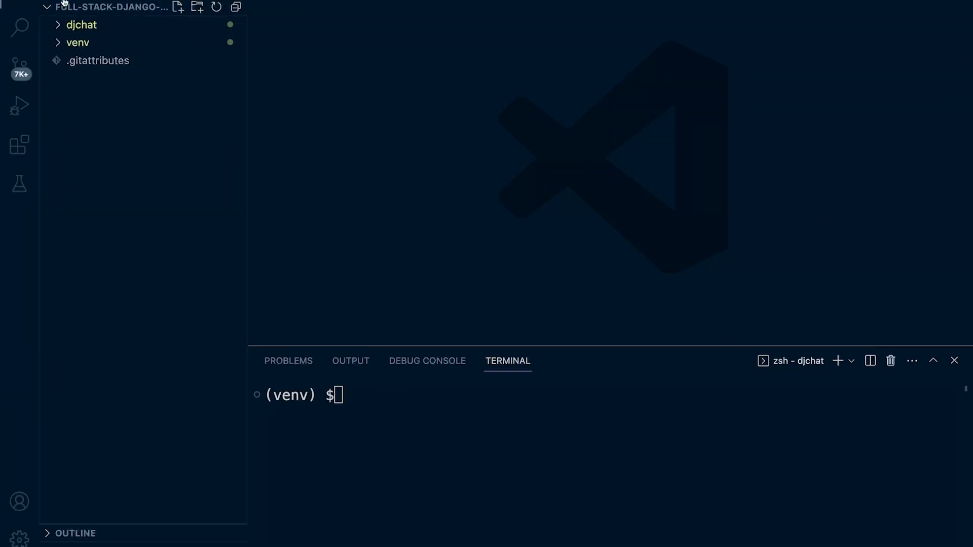
{"action": "mouse_move", "coordinate": [97, 128]}
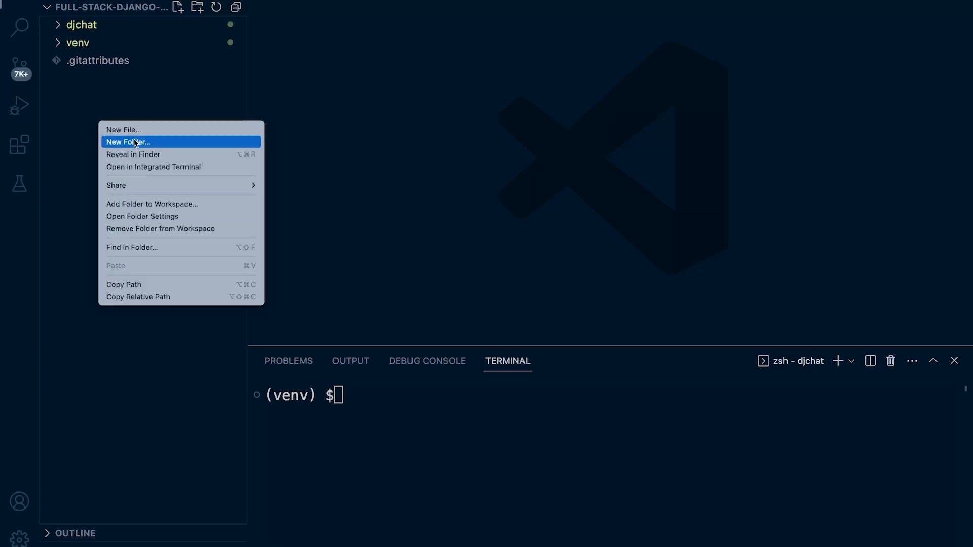
{"action": "left_click", "coordinate": [128, 141]}
{"action": "type", "text": ".vscode"}
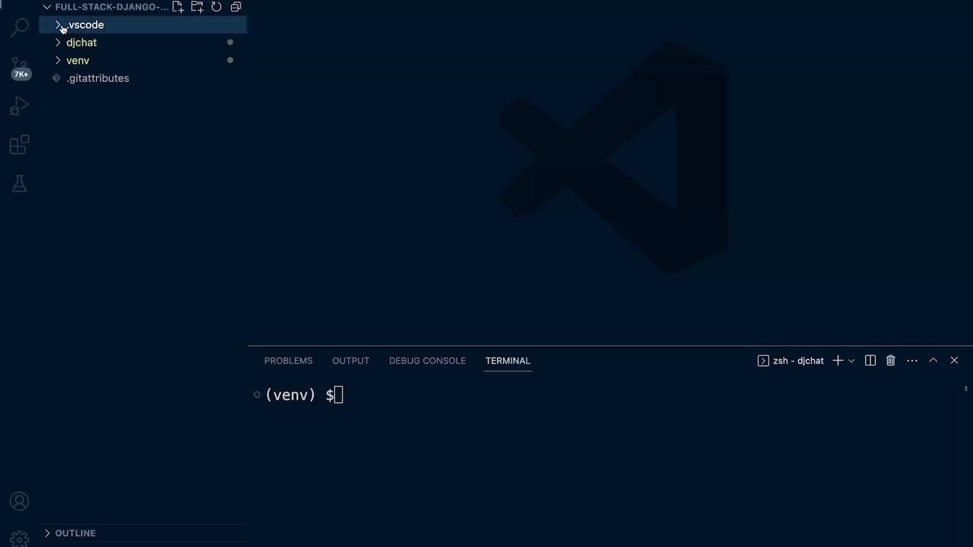
{"action": "left_click", "coordinate": [56, 25]}
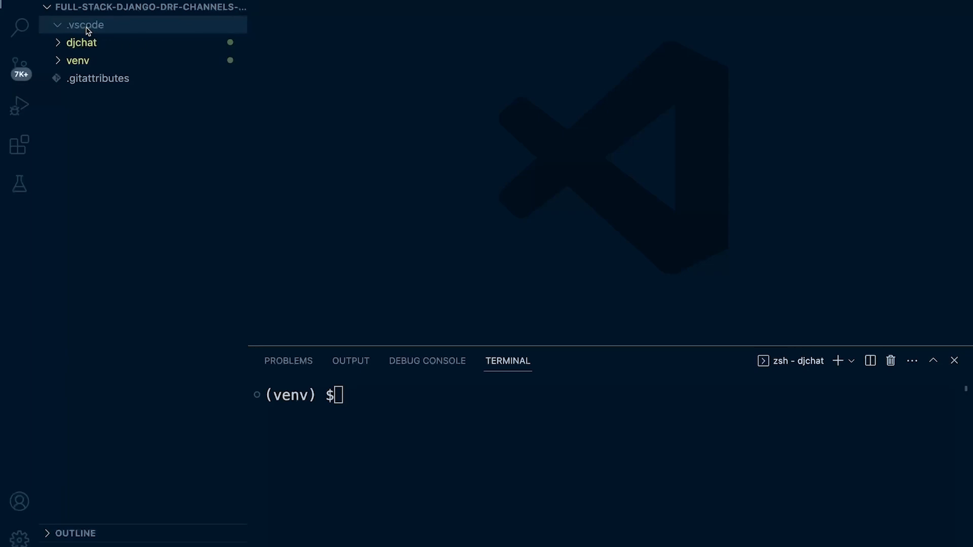
{"action": "right_click", "coordinate": [85, 25]}
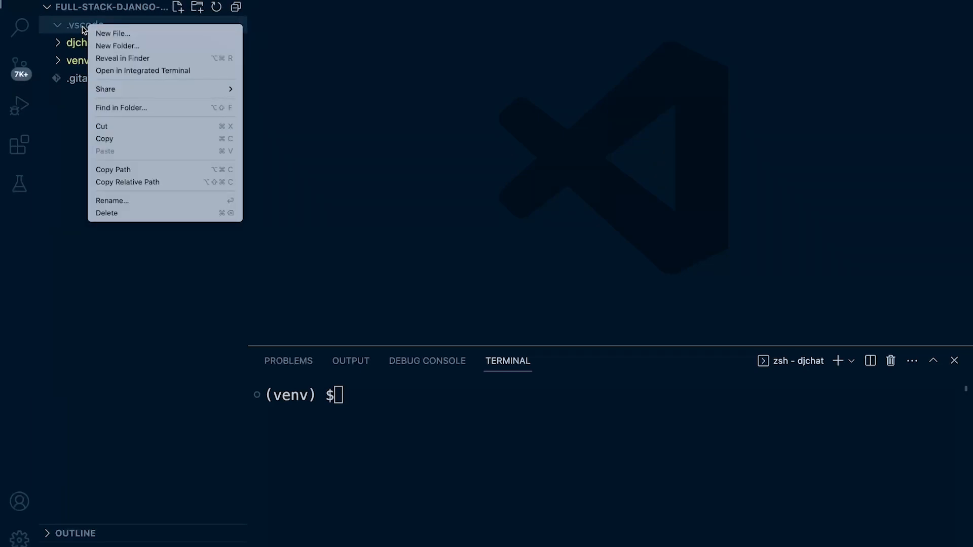
{"action": "mouse_move", "coordinate": [329, 191]}
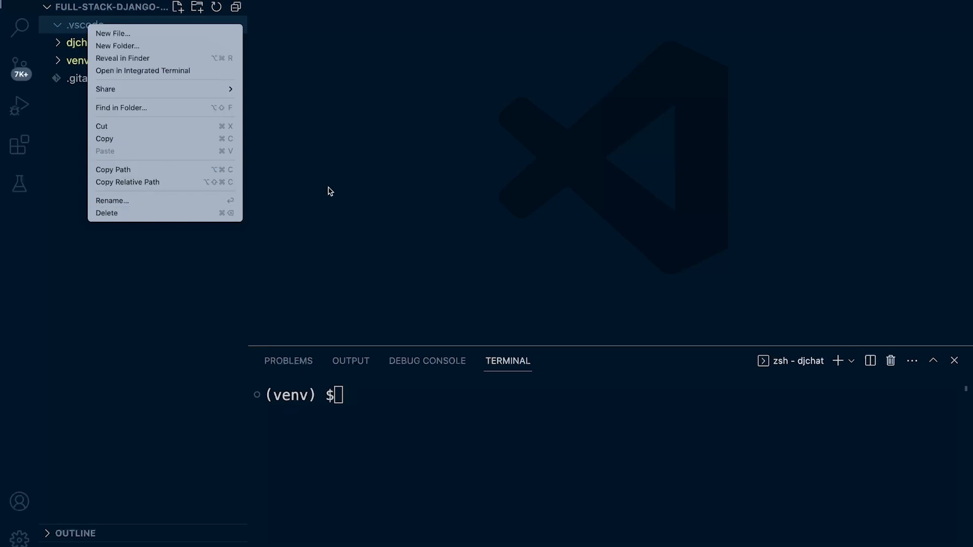
{"action": "mouse_move", "coordinate": [186, 33]}
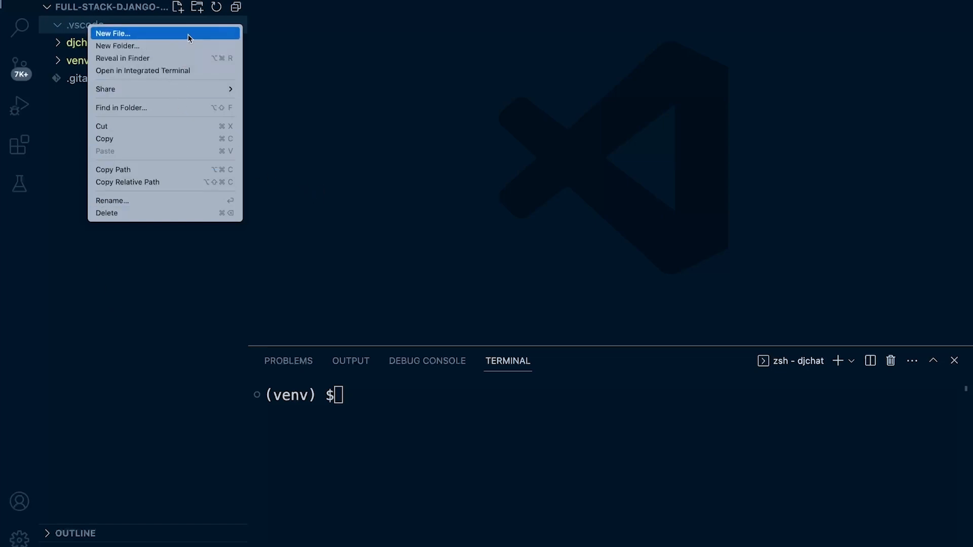
{"action": "left_click", "coordinate": [113, 33]}
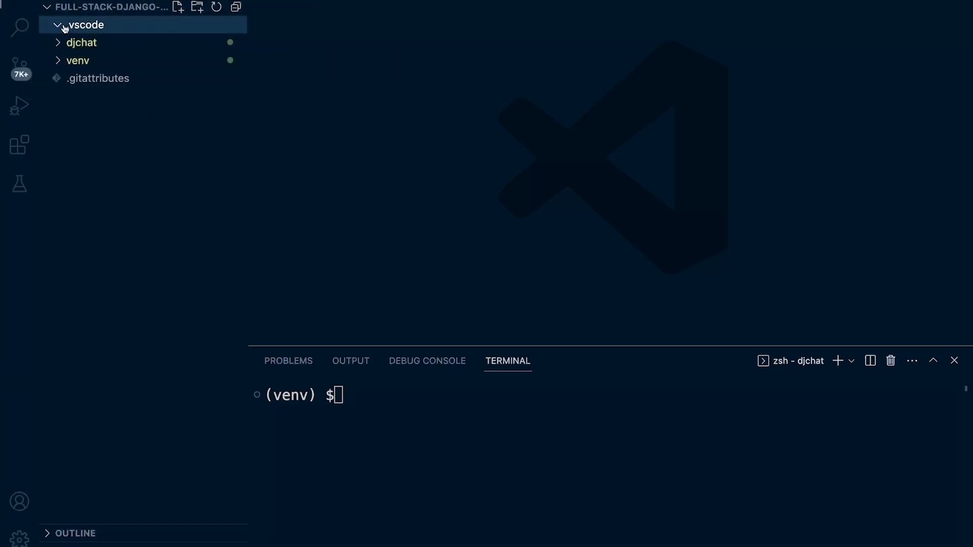
{"action": "right_click", "coordinate": [86, 25]}
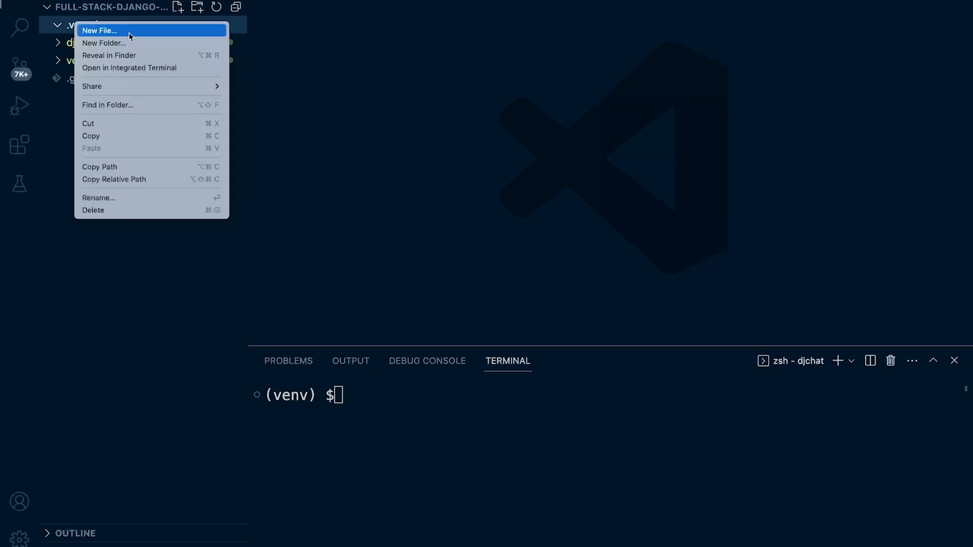
Create .vscode/settings.json with defaultFormatter null, formatOnSave true and provider black.
{"action": "left_click", "coordinate": [98, 30]}
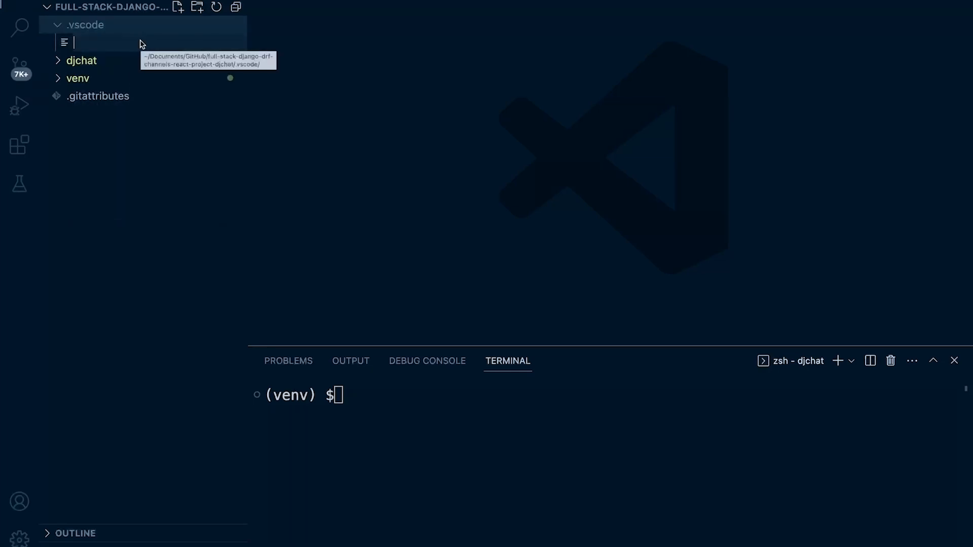
{"action": "type", "text": "settings.json"}
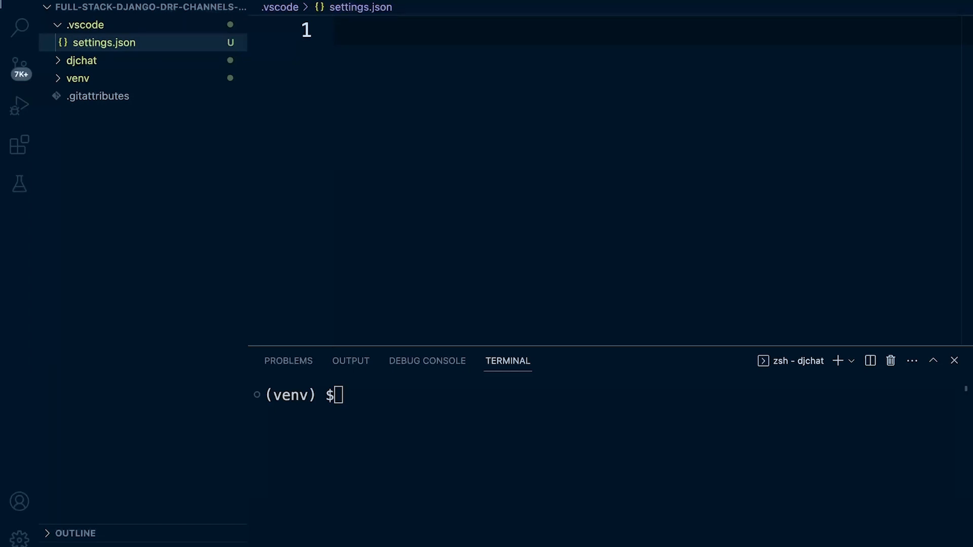
{"action": "type", "text": "{"}
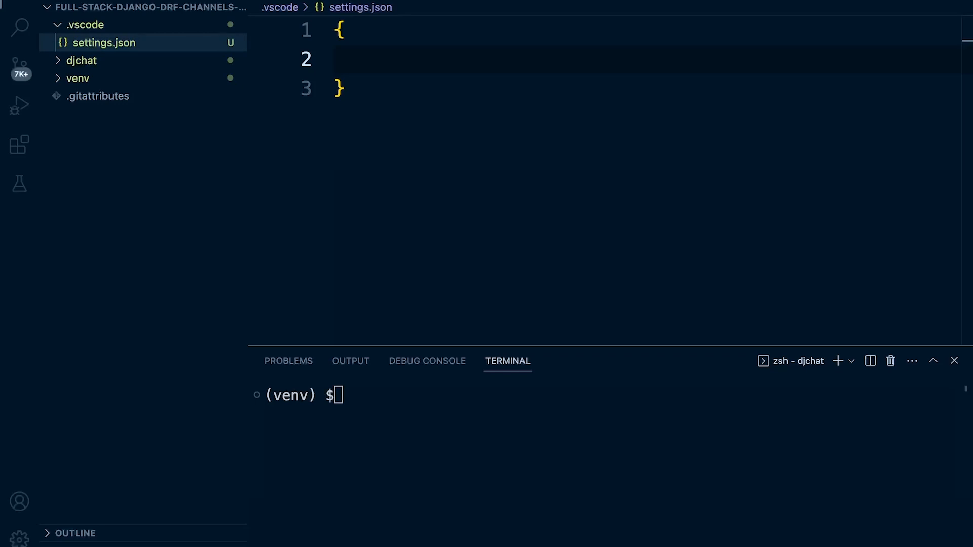
{"action": "type", "text": "\"editor.defaultFormatter\": null,"}
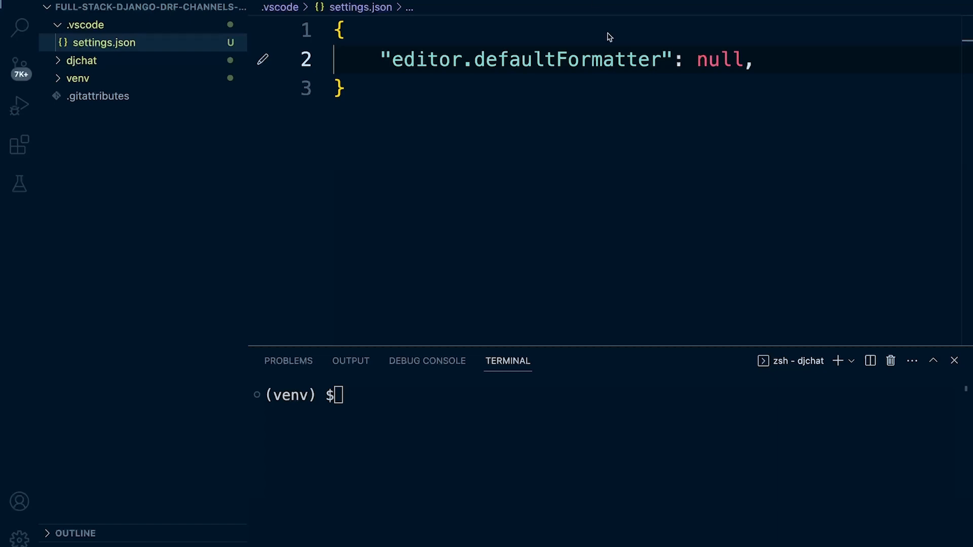
{"action": "mouse_move", "coordinate": [508, 395]}
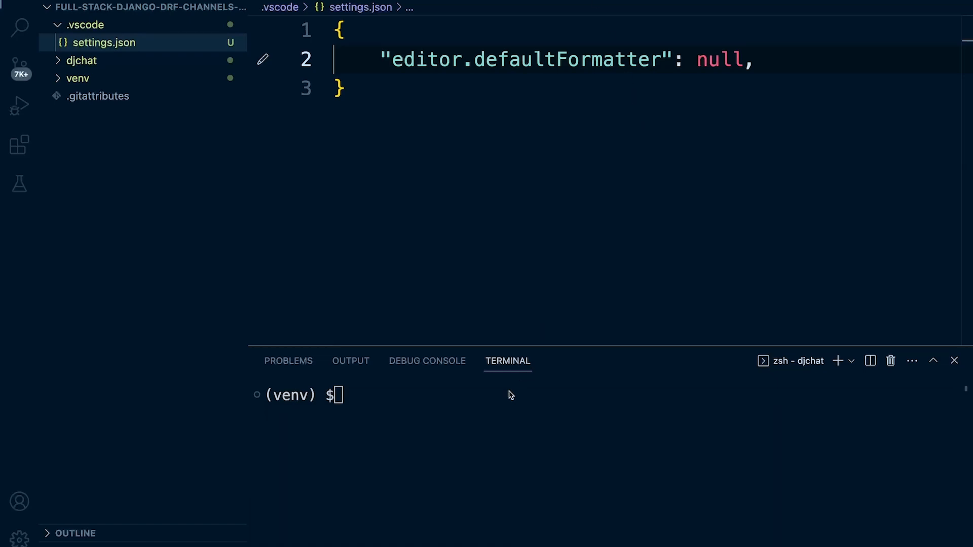
{"action": "mouse_move", "coordinate": [716, 85]}
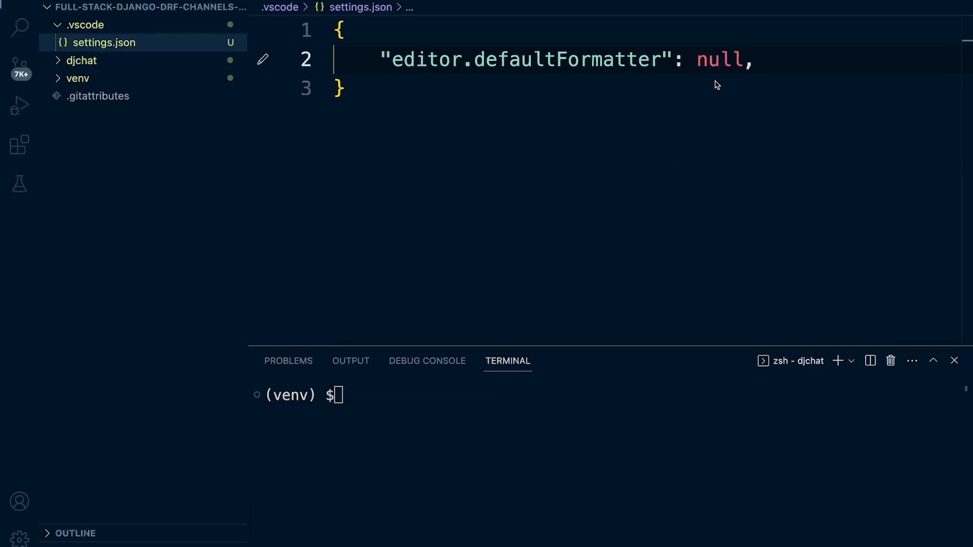
{"action": "type", "text": "\"editor.formatOnSave\": true,"}
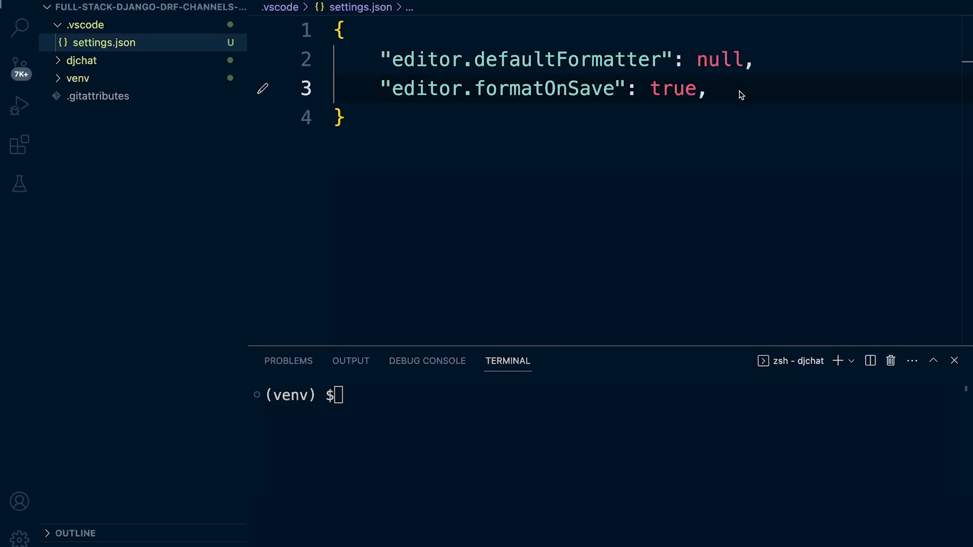
{"action": "type", "text": "\"python.formatting.provider\": \"black\","}
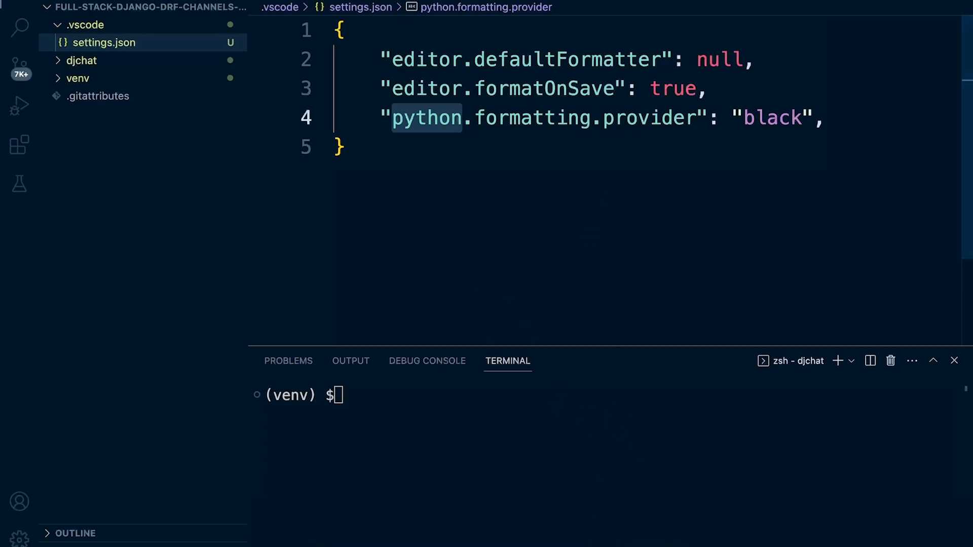
Add blackArgs --line-length 119 and a [python] organizeImports-on-save block to settings.json.
{"action": "left_click", "coordinate": [933, 360]}
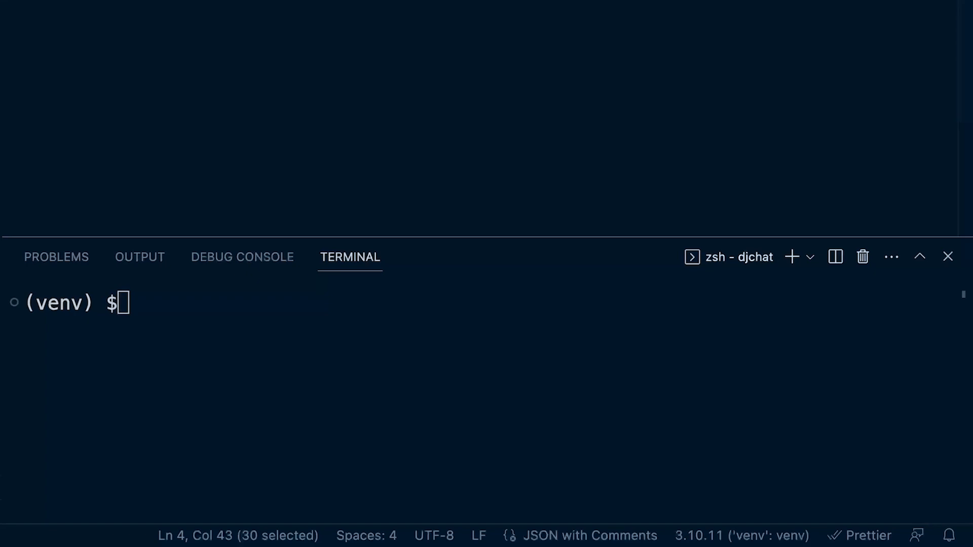
{"action": "left_click", "coordinate": [918, 256]}
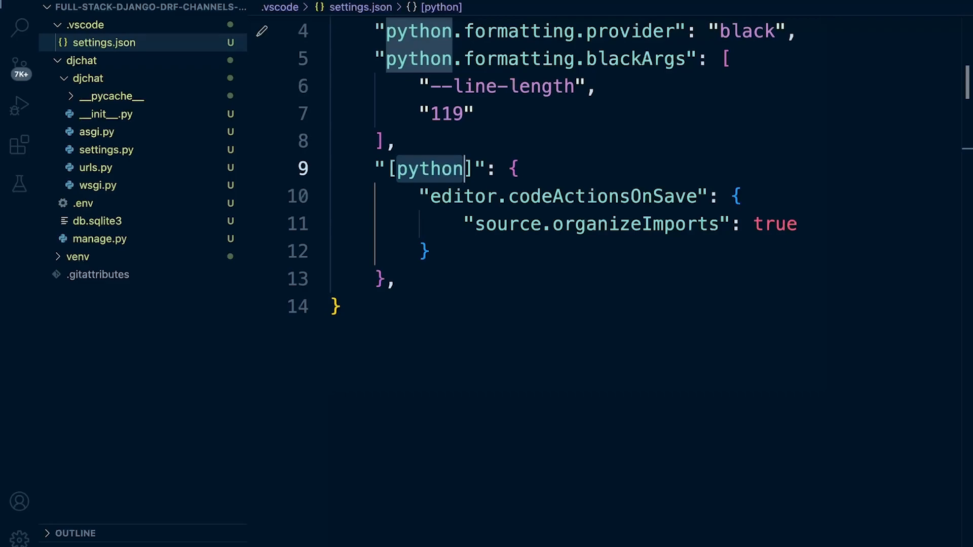
{"action": "mouse_move", "coordinate": [619, 19]}
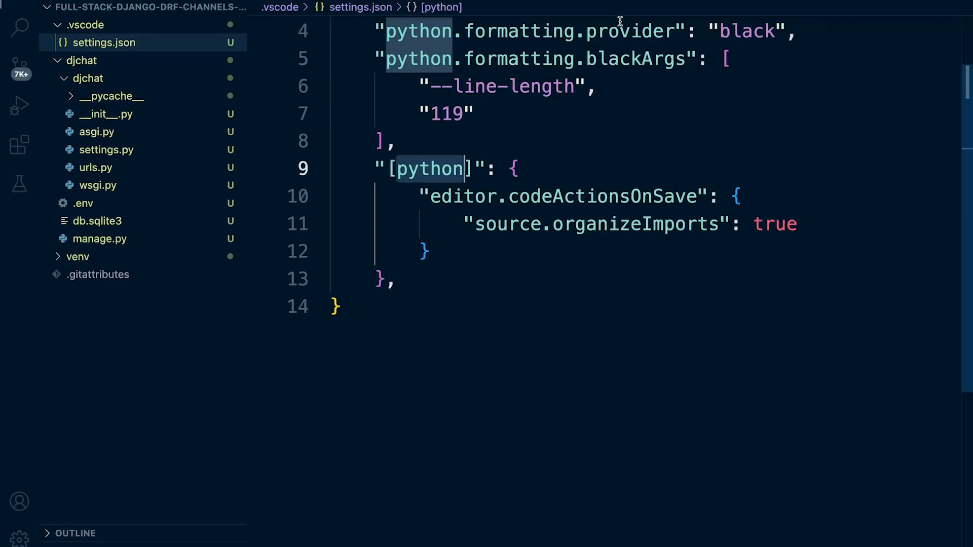
Open djchat/settings.py and add stray blank lines in INSTALLED_APPS and the imports.
{"action": "left_click", "coordinate": [106, 150]}
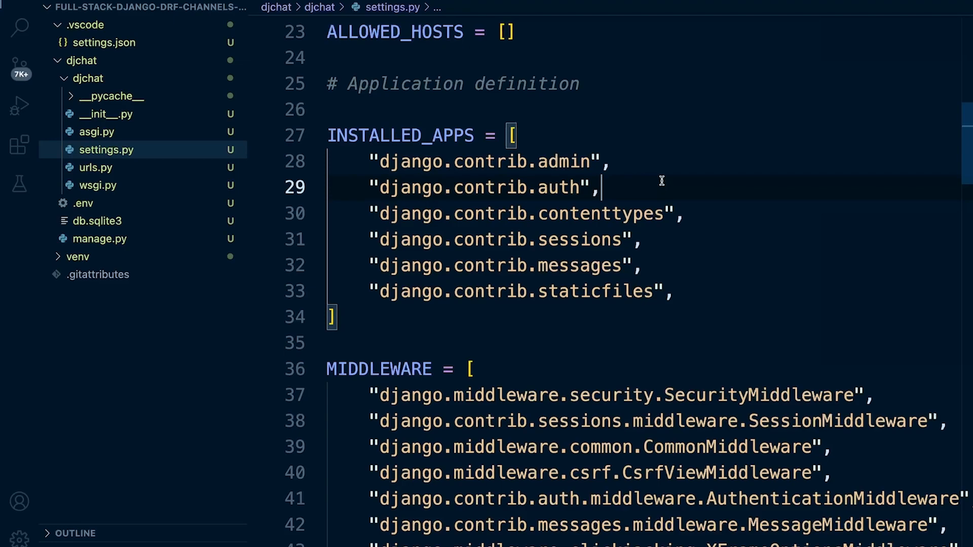
{"action": "key", "text": "Enter"}
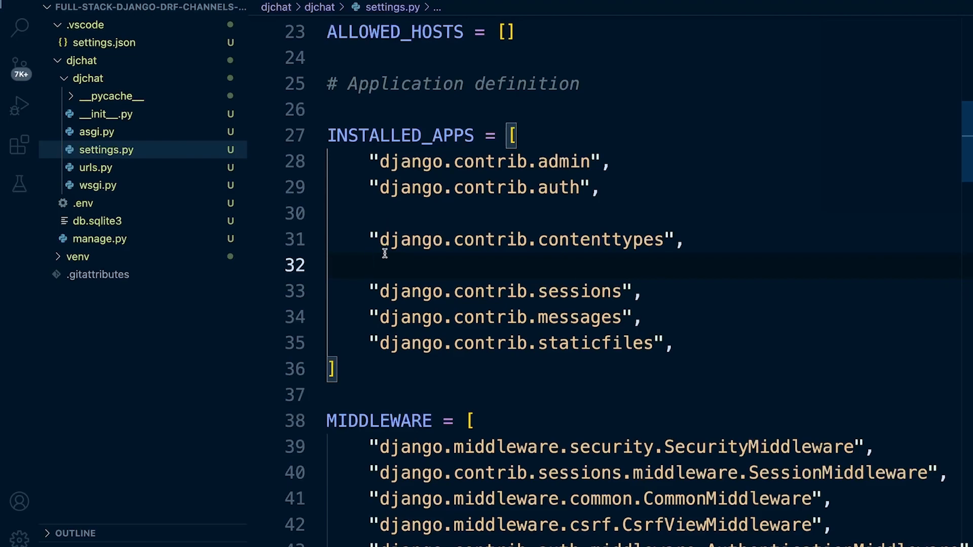
{"action": "key", "text": "Backspace"}
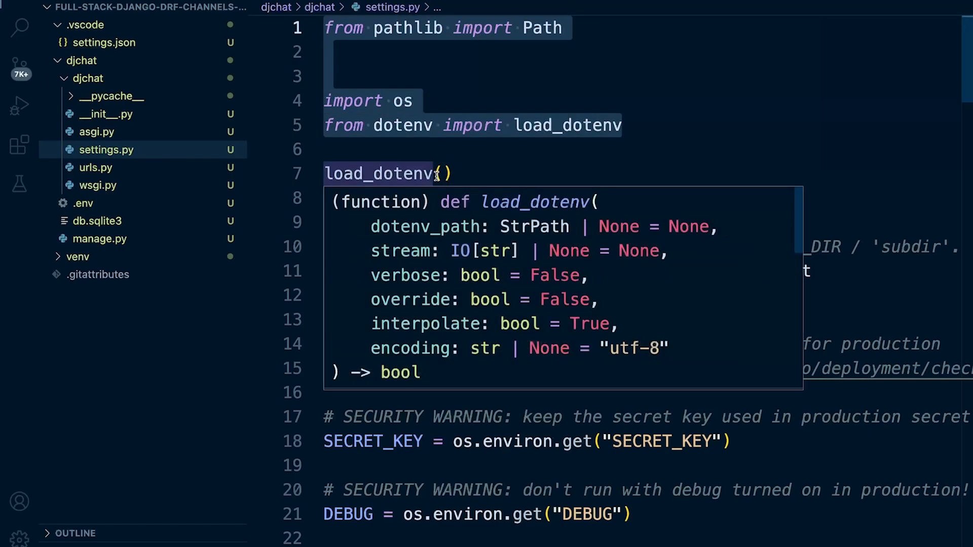
{"action": "mouse_move", "coordinate": [310, 28]}
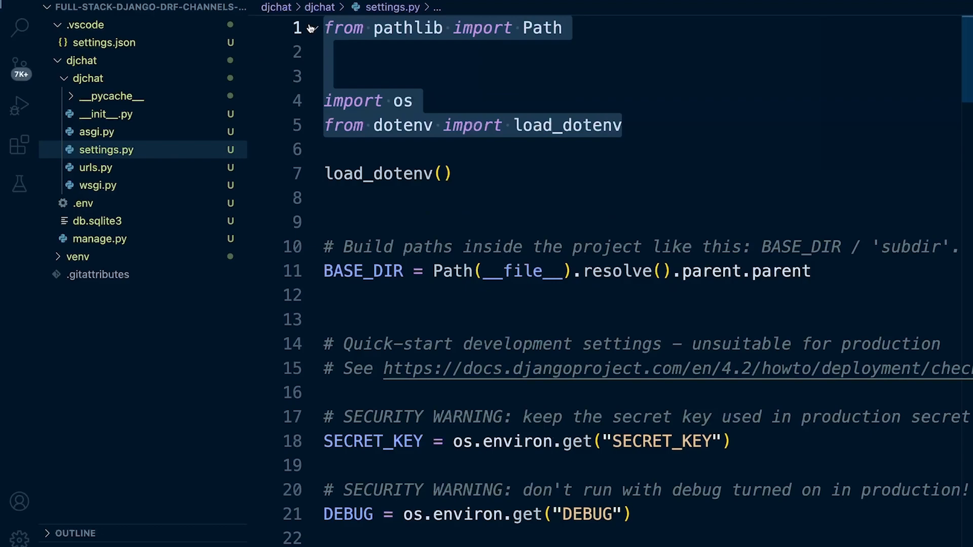
{"action": "mouse_move", "coordinate": [437, 152]}
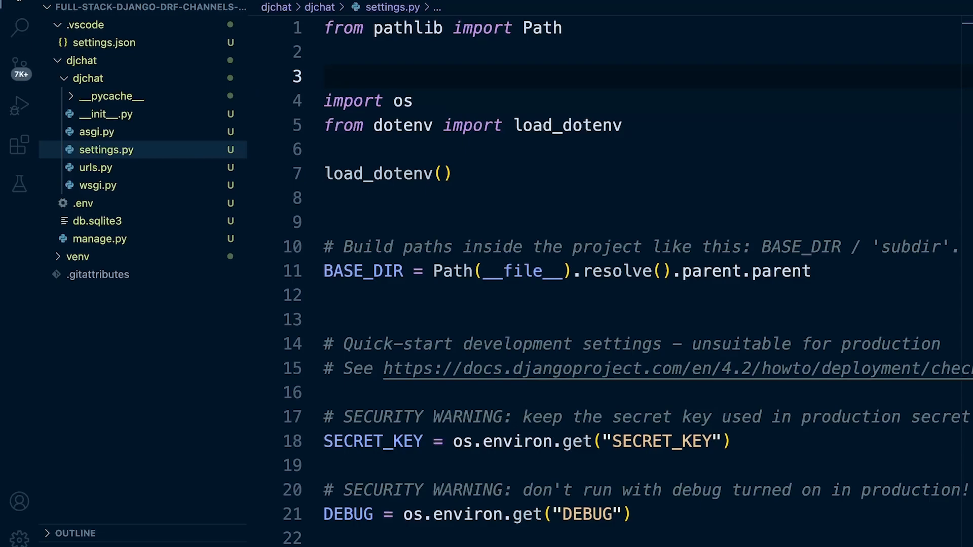
{"action": "mouse_move", "coordinate": [213, 66]}
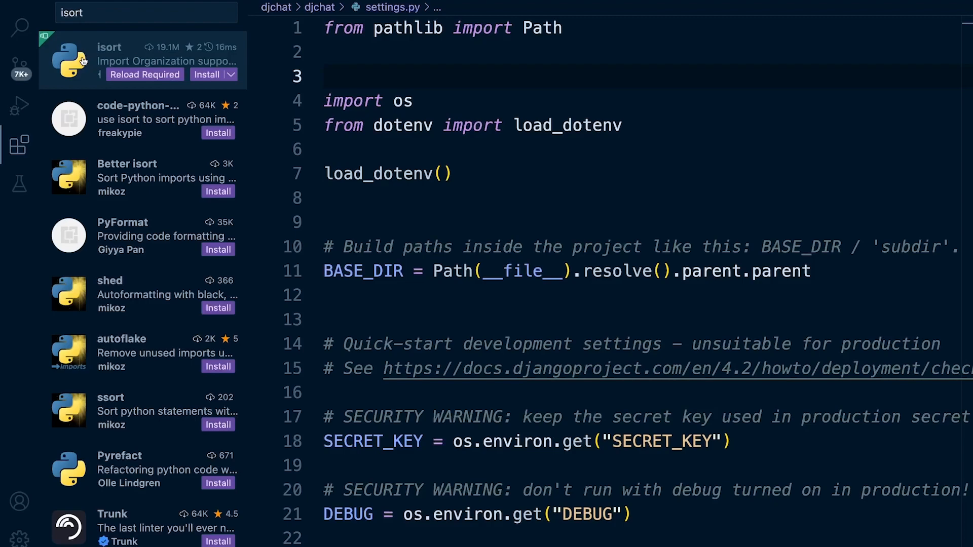
Open the Microsoft isort extension's page from the Extensions search results.
{"action": "left_click", "coordinate": [110, 47]}
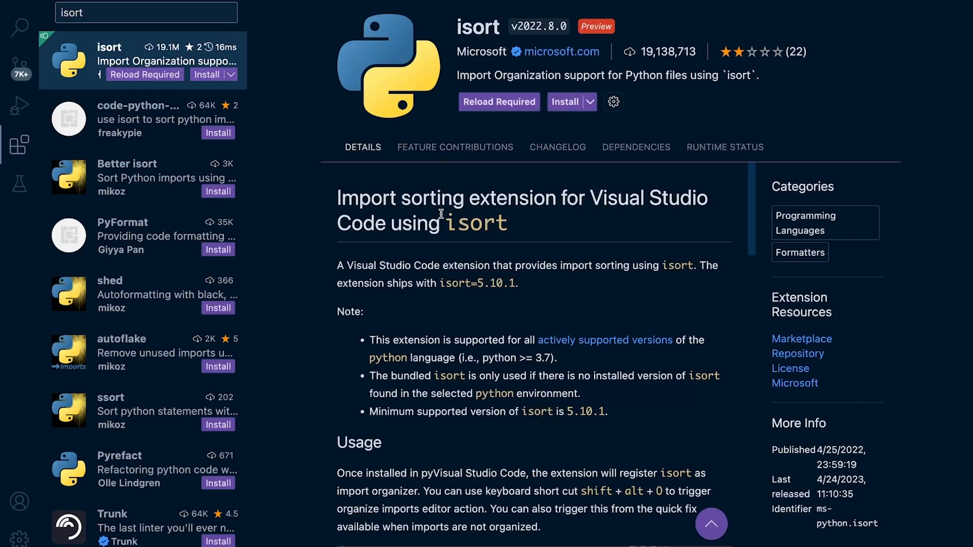
{"action": "mouse_move", "coordinate": [456, 63]}
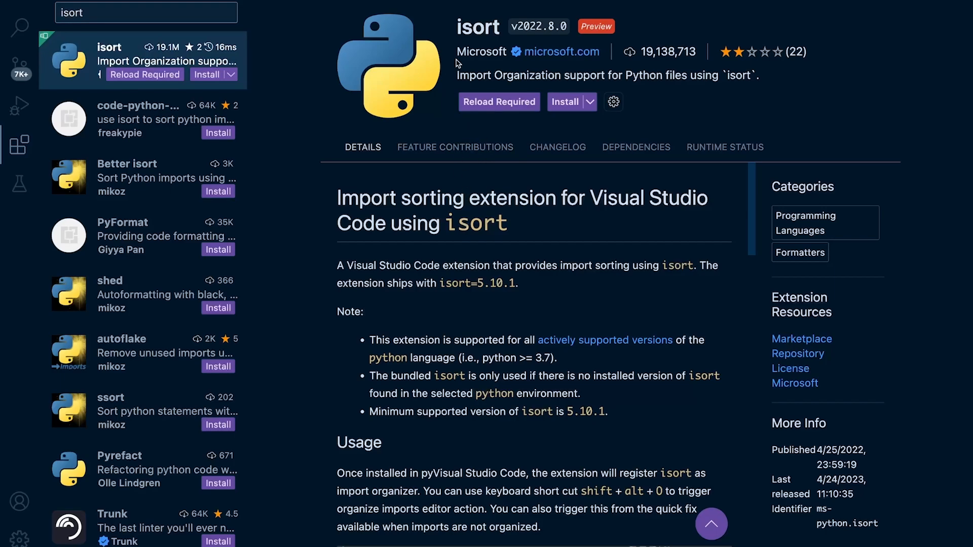
{"action": "left_click", "coordinate": [563, 102]}
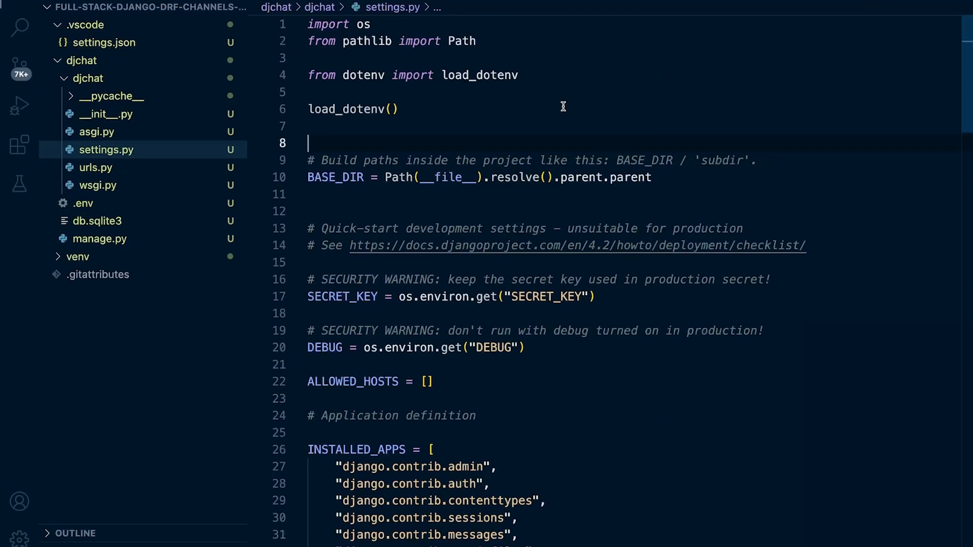
{"action": "mouse_move", "coordinate": [509, 121]}
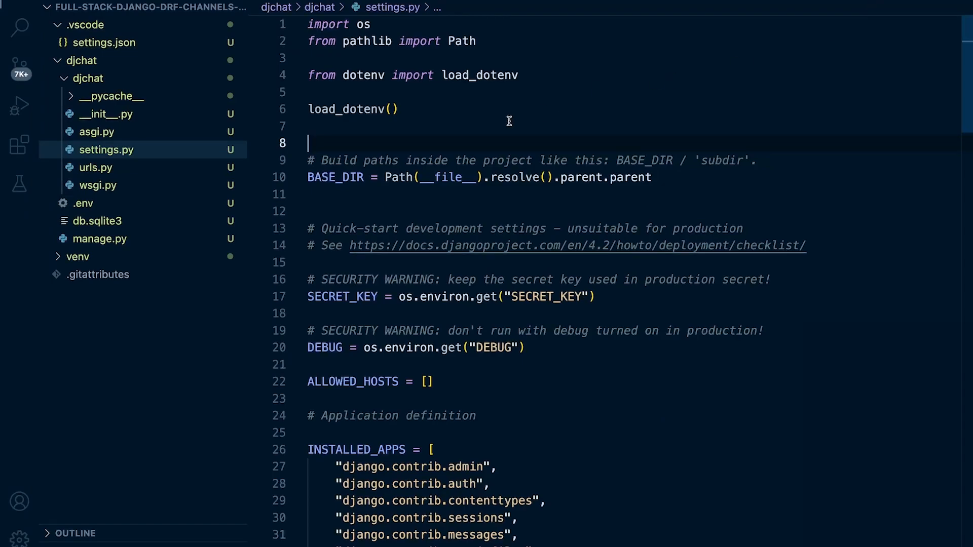